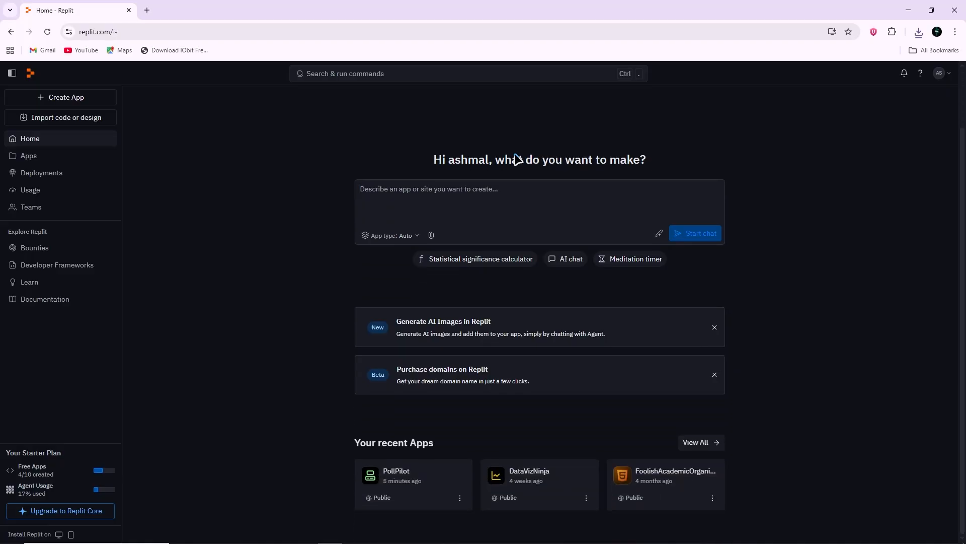
Step: Open PollPilot from recent apps and launch the Git tool from the tools list
left_click(412, 484)
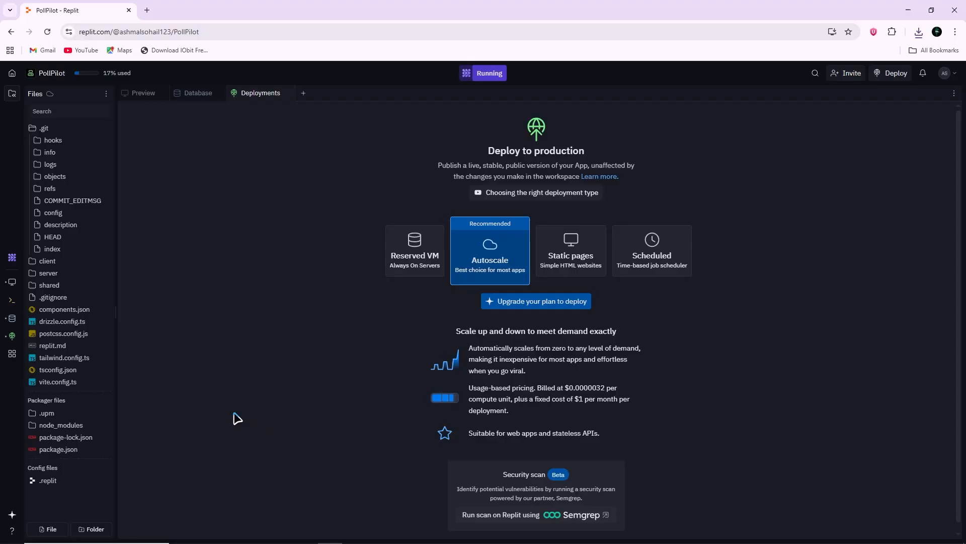
mouse_move(209, 410)
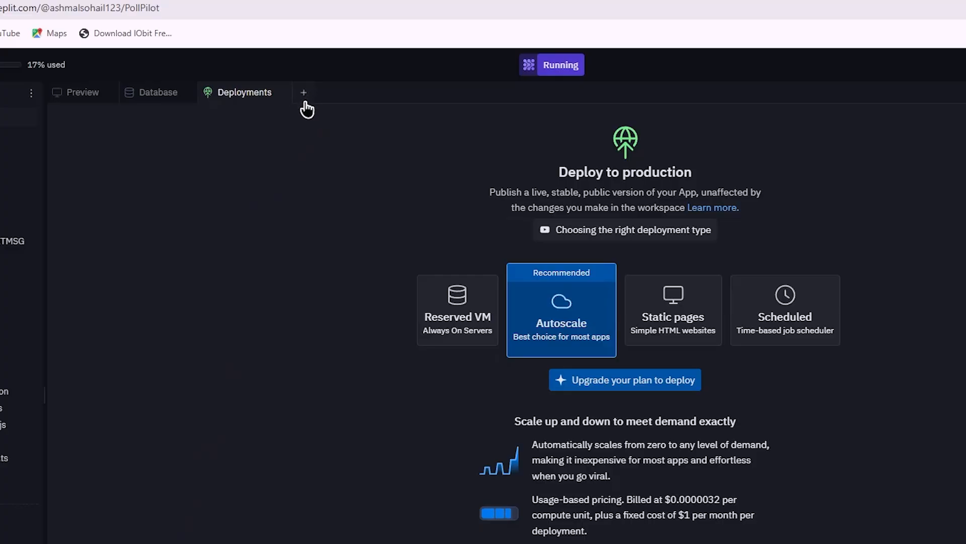
left_click(303, 93)
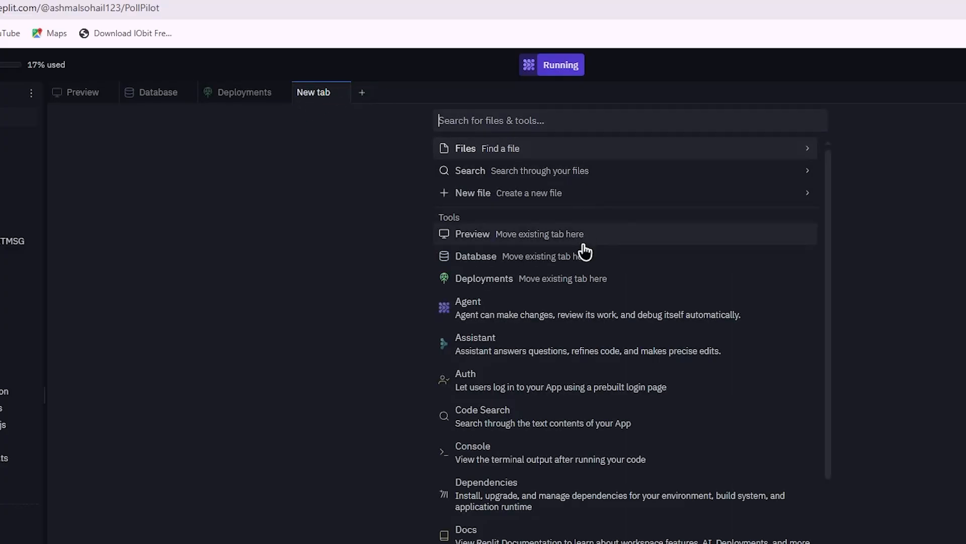
scroll("down", 3)
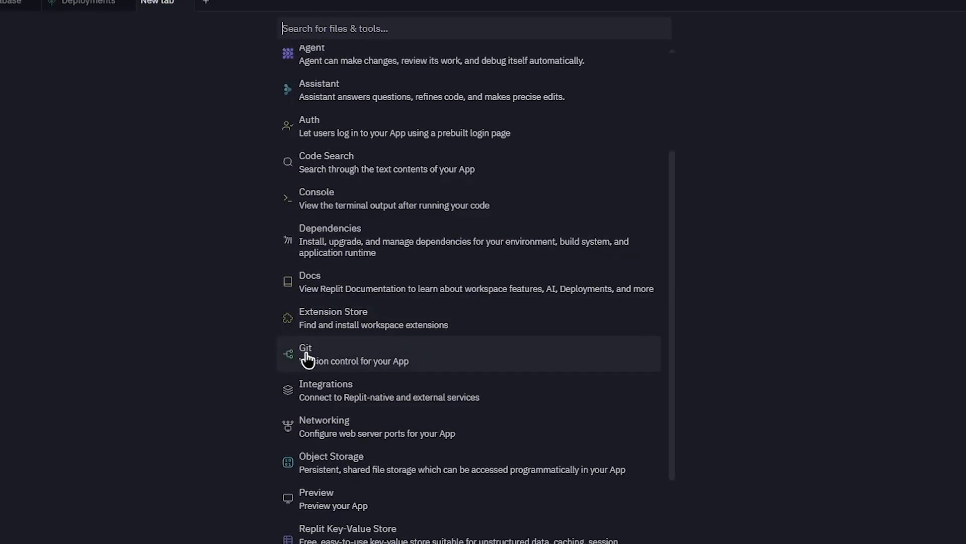
left_click(306, 353)
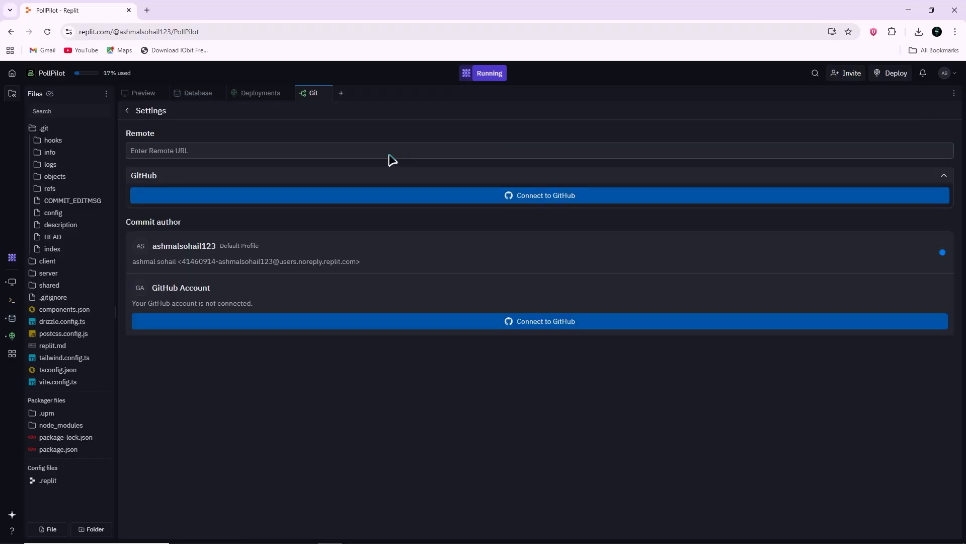
mouse_move(556, 161)
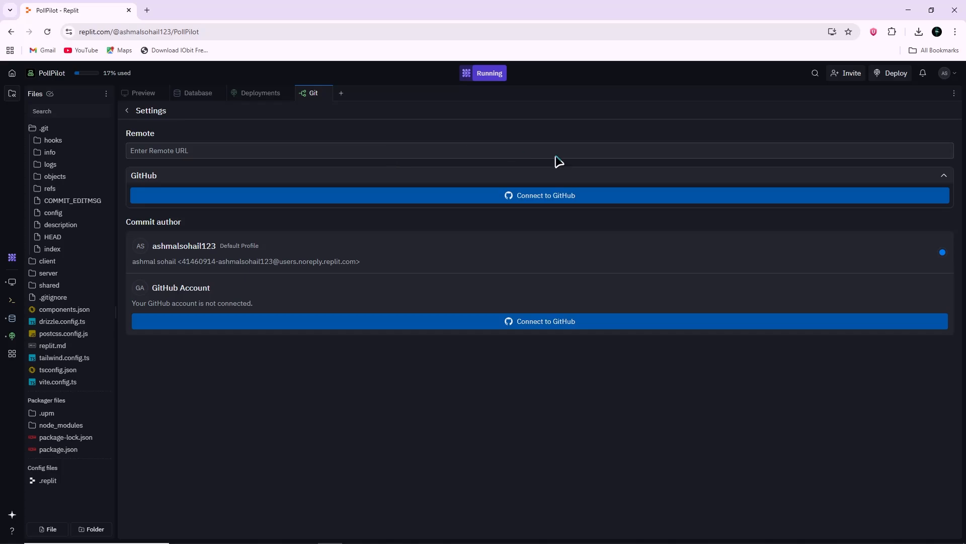
mouse_move(603, 163)
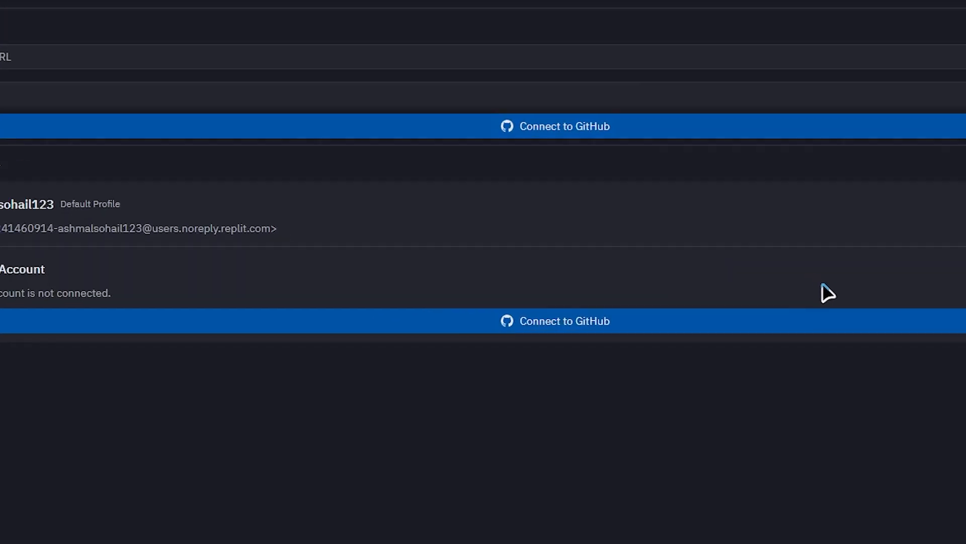
mouse_move(539, 336)
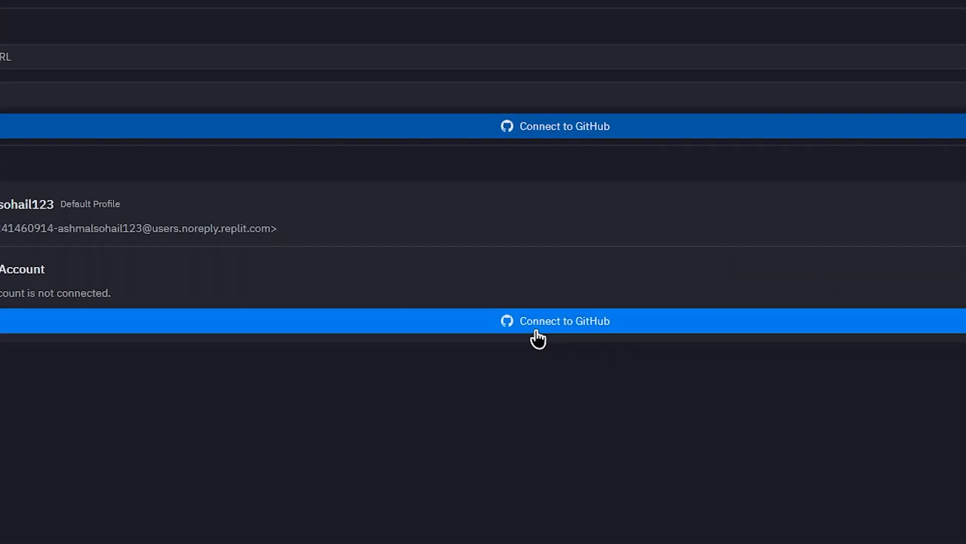
Step: Connect to GitHub and install & authorize the Replit app for all repositories
left_click(564, 320)
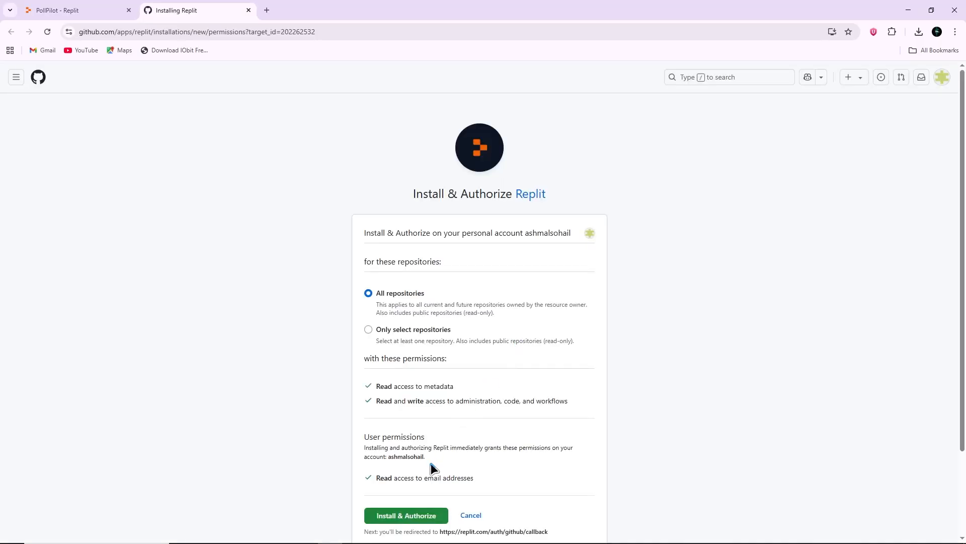
mouse_move(424, 519)
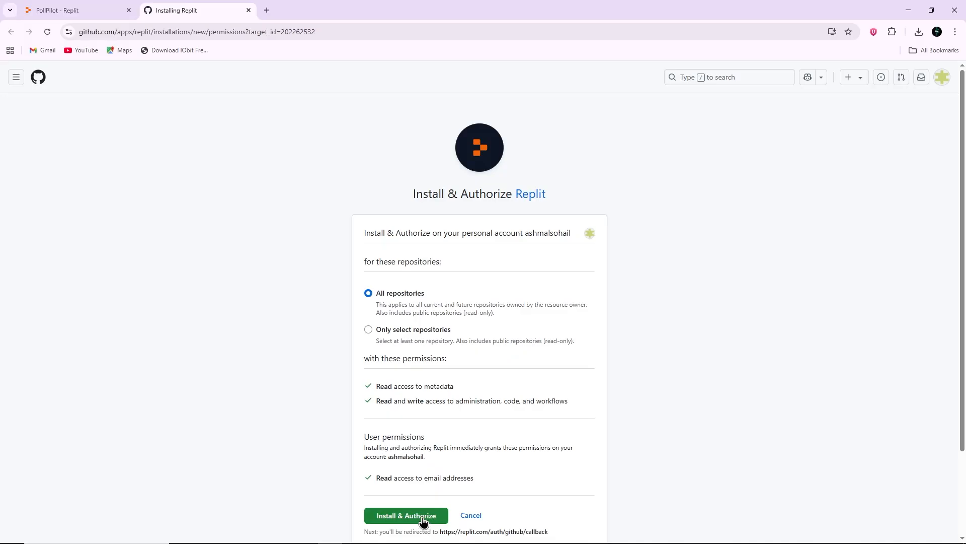
left_click(406, 516)
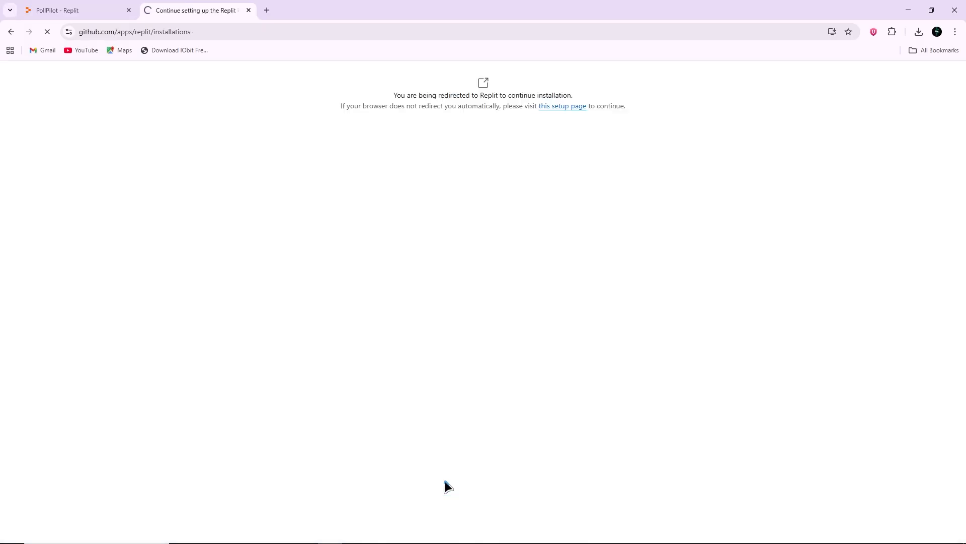